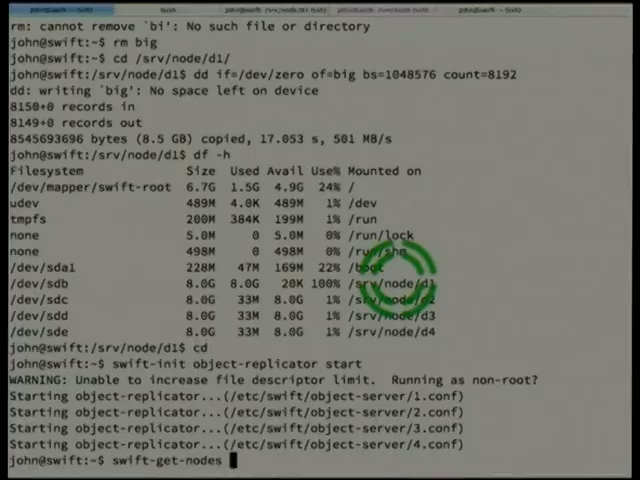
pyautogui.write('/e')
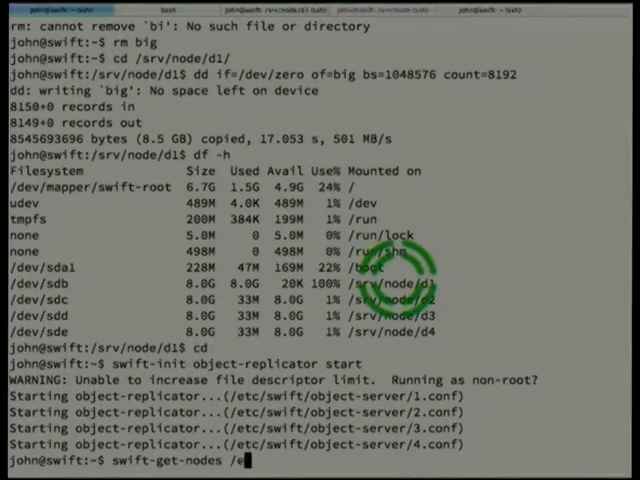
pyautogui.write('tc/swift/object')
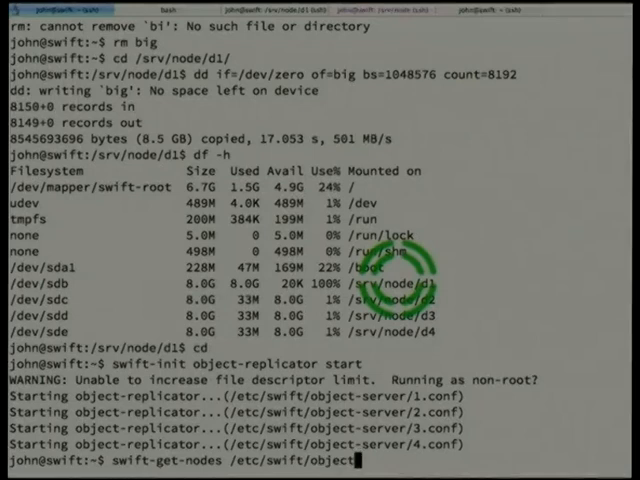
pyautogui.write('.ring.gz')
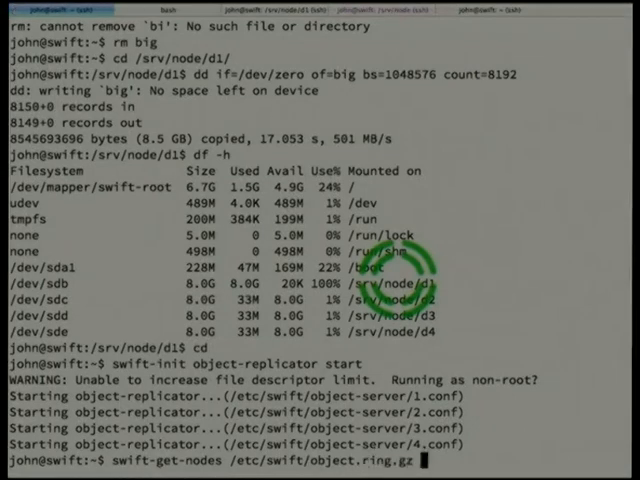
pyautogui.write('AUTH')
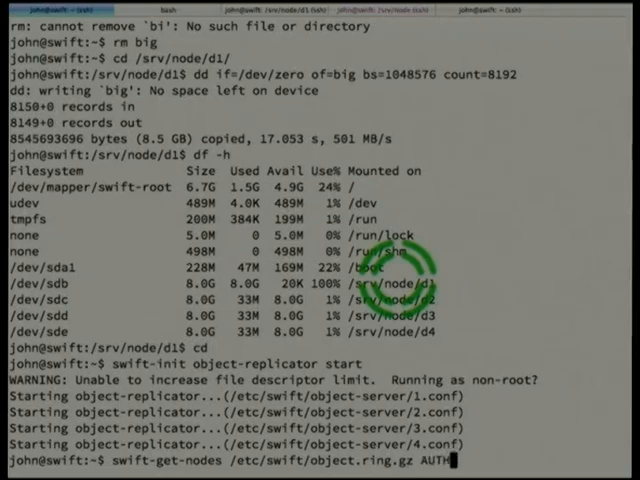
pyautogui.write('_abc c')
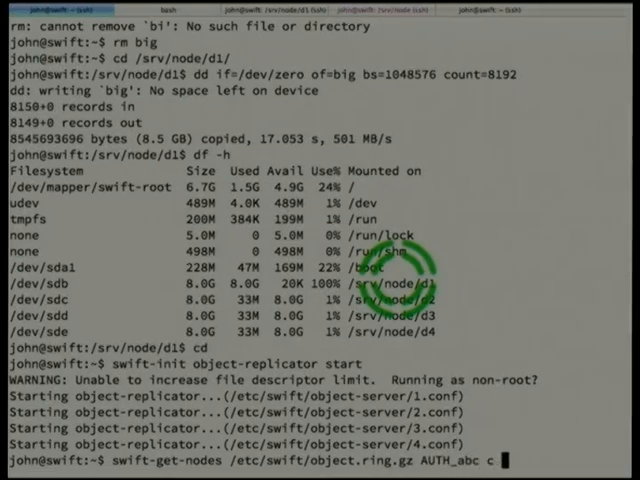